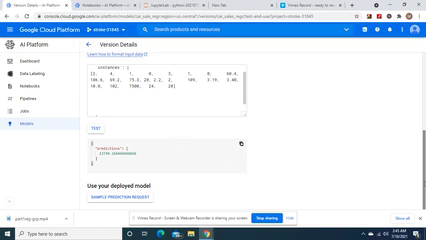
pyautogui.scroll(3)
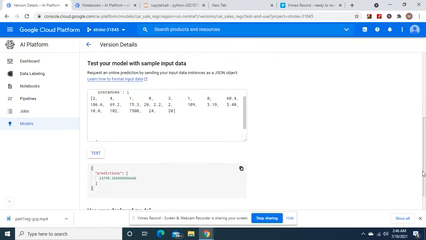